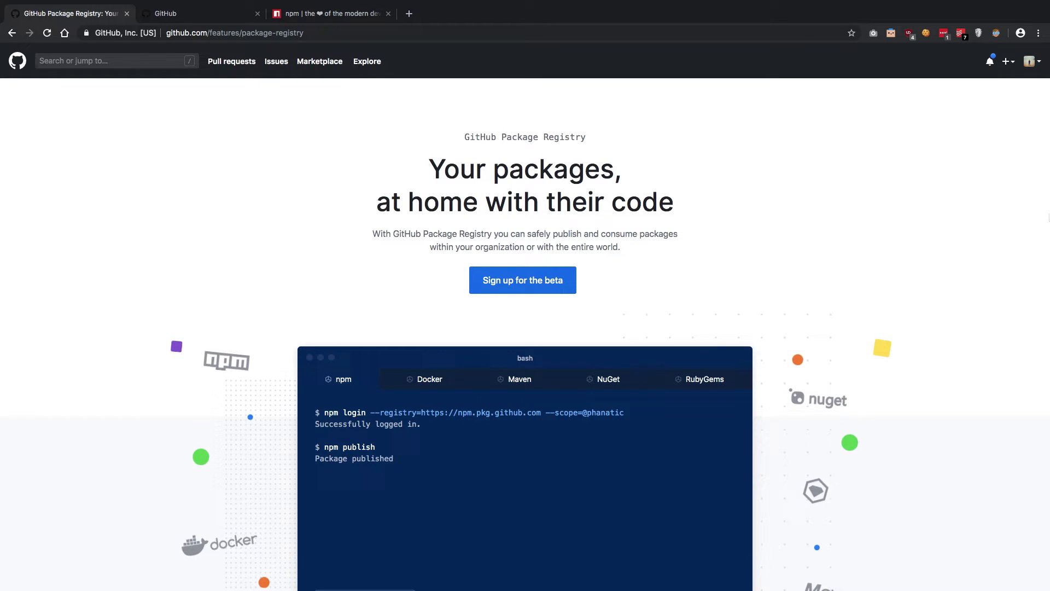
# Step: Scroll through the npmjs.com homepage down to its organization features section
pyautogui.scroll(-3)
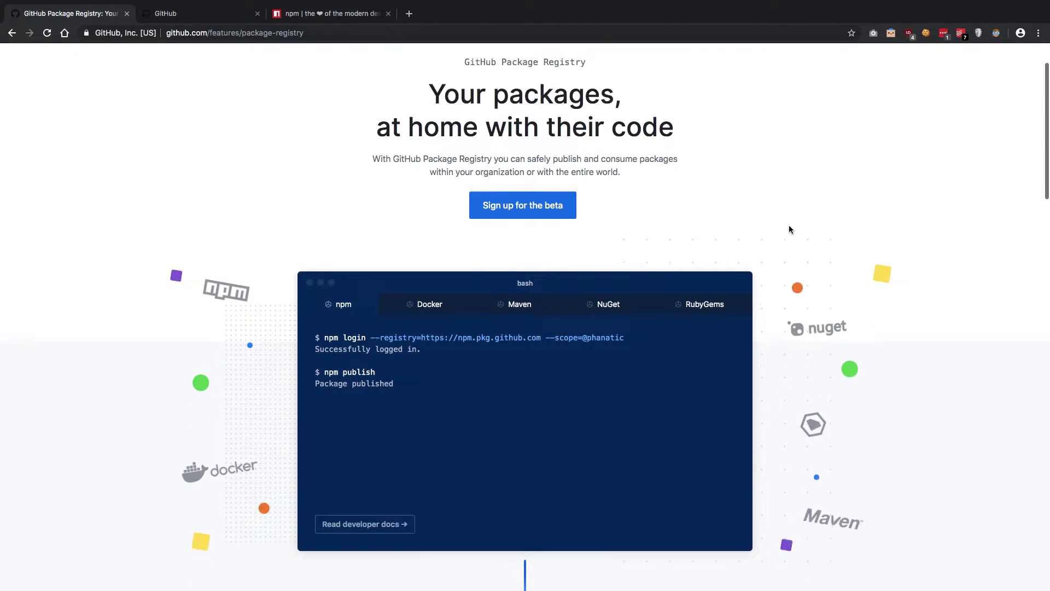
pyautogui.scroll(-3)
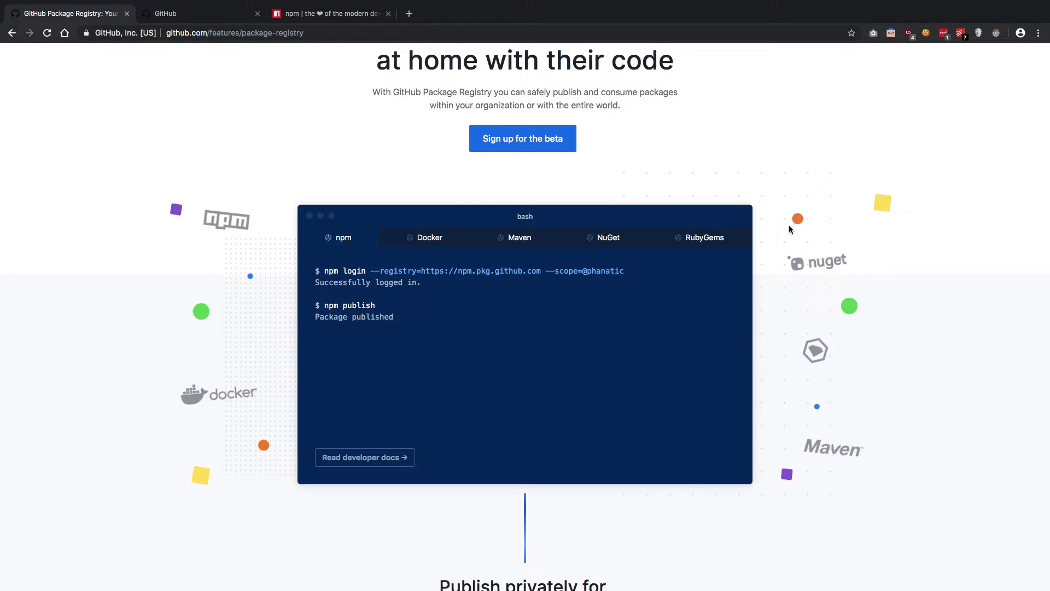
pyautogui.scroll(-3)
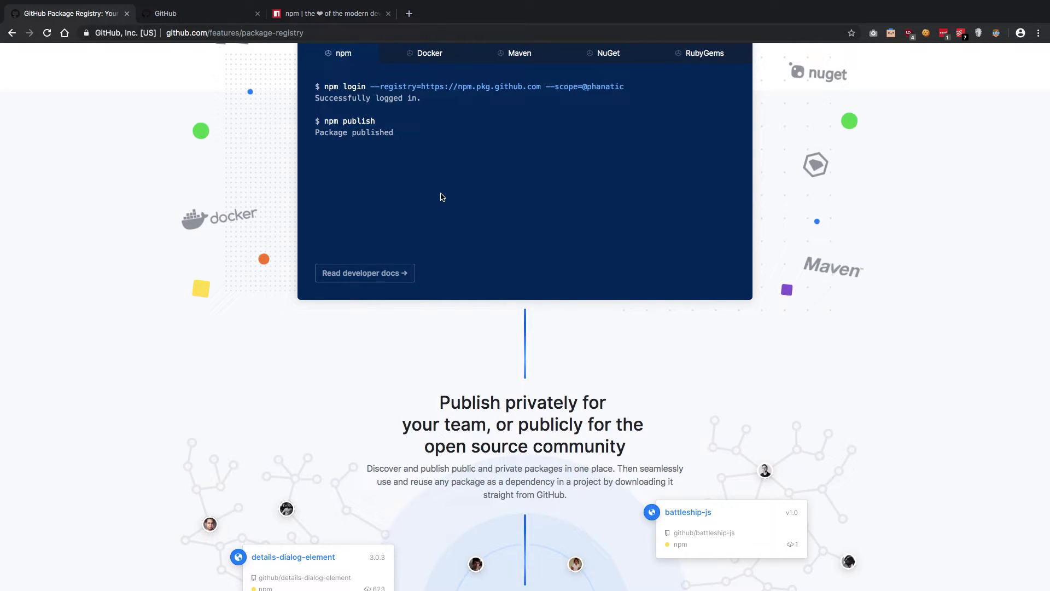
pyautogui.scroll(-3)
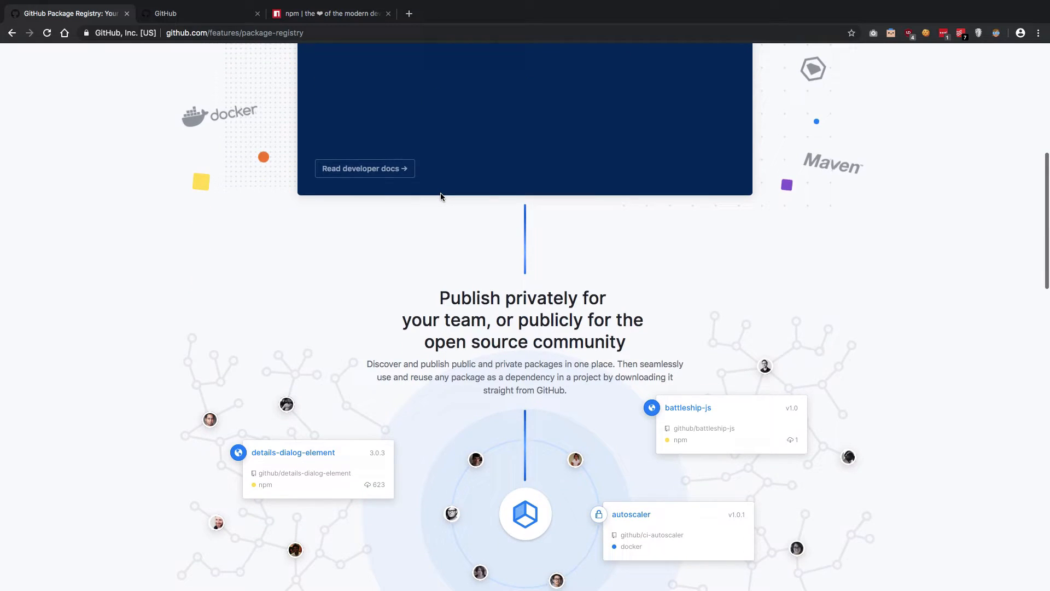
pyautogui.scroll(-3)
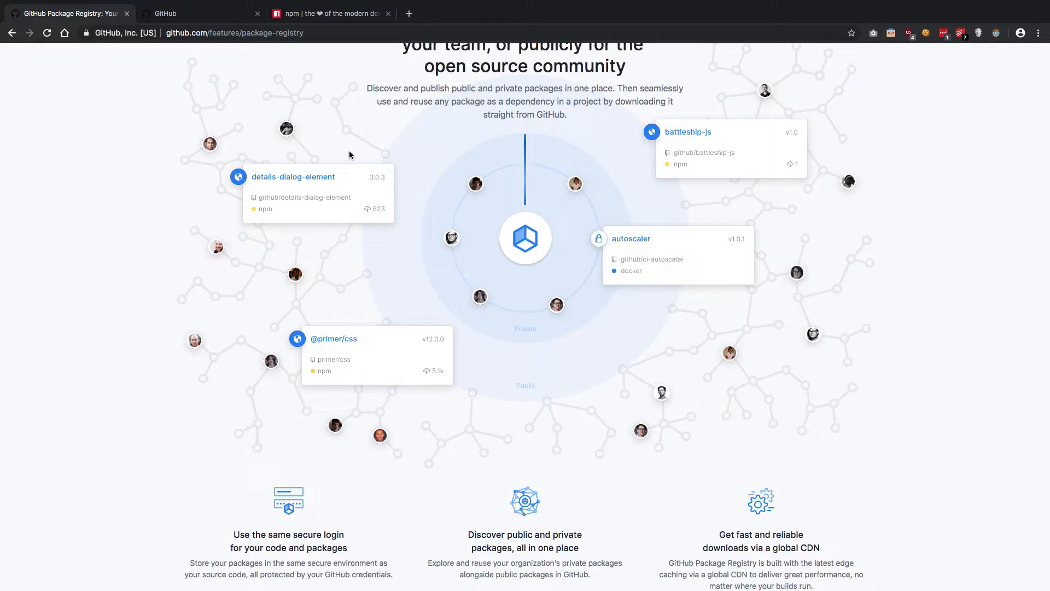
pyautogui.scroll(-3)
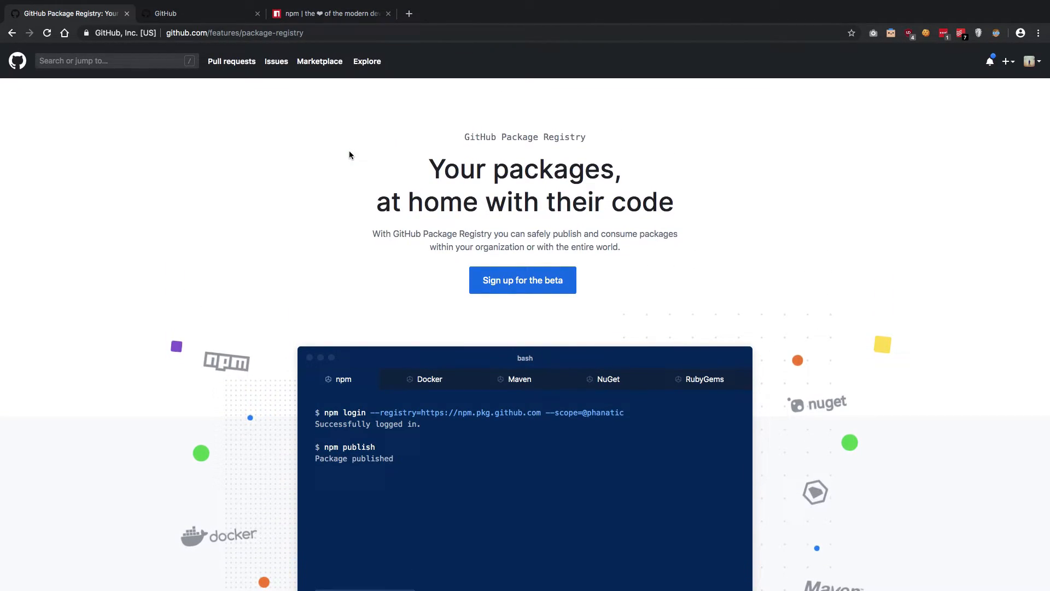
# Step: Select 'registry' in the login command, then return to the GitHub Package Registry tab
pyautogui.doubleClick(396, 412)
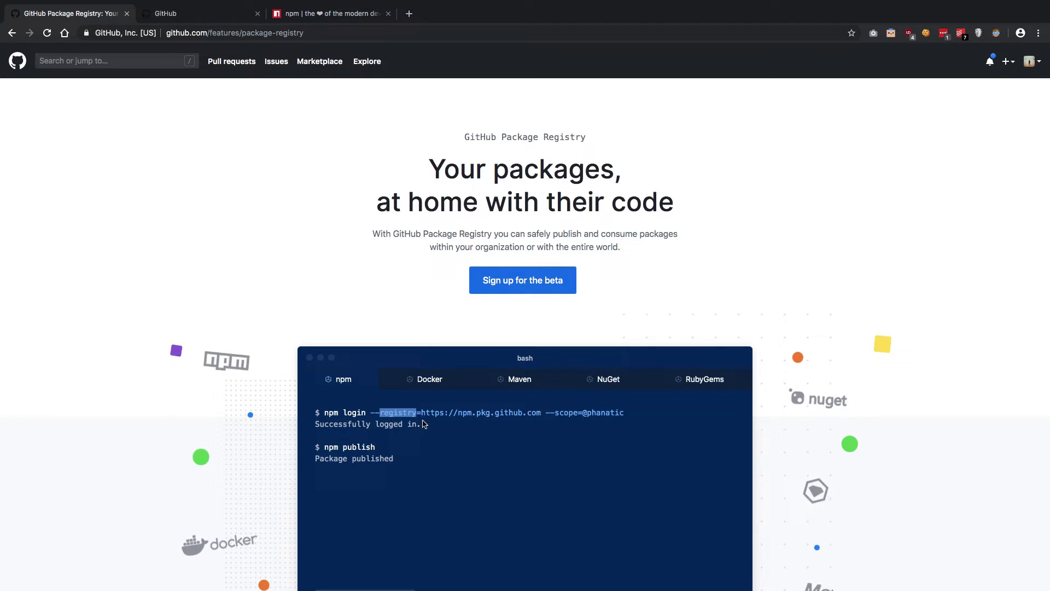
pyautogui.click(329, 13)
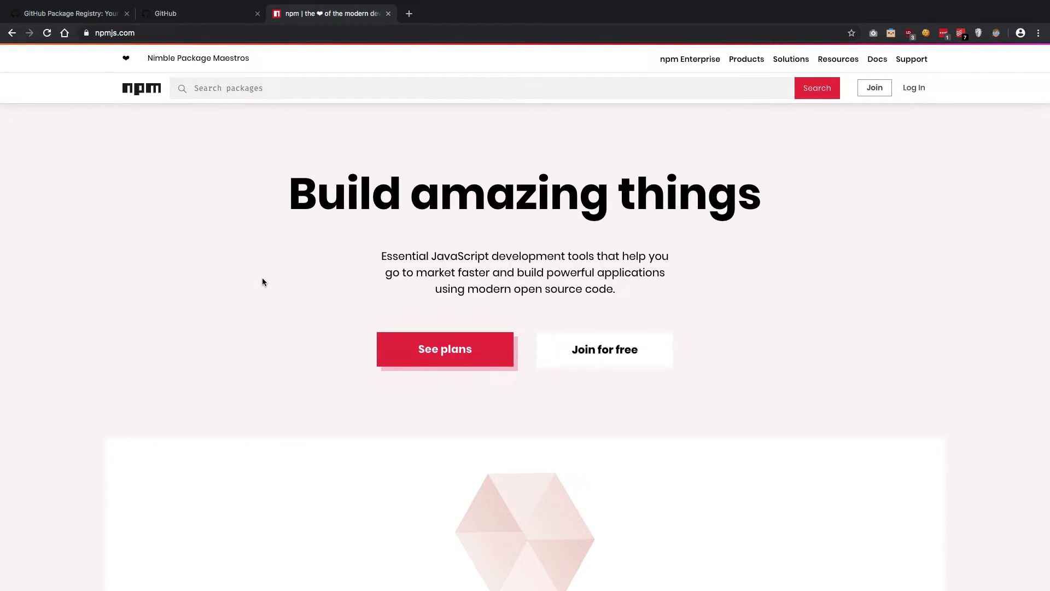
pyautogui.scroll(-3)
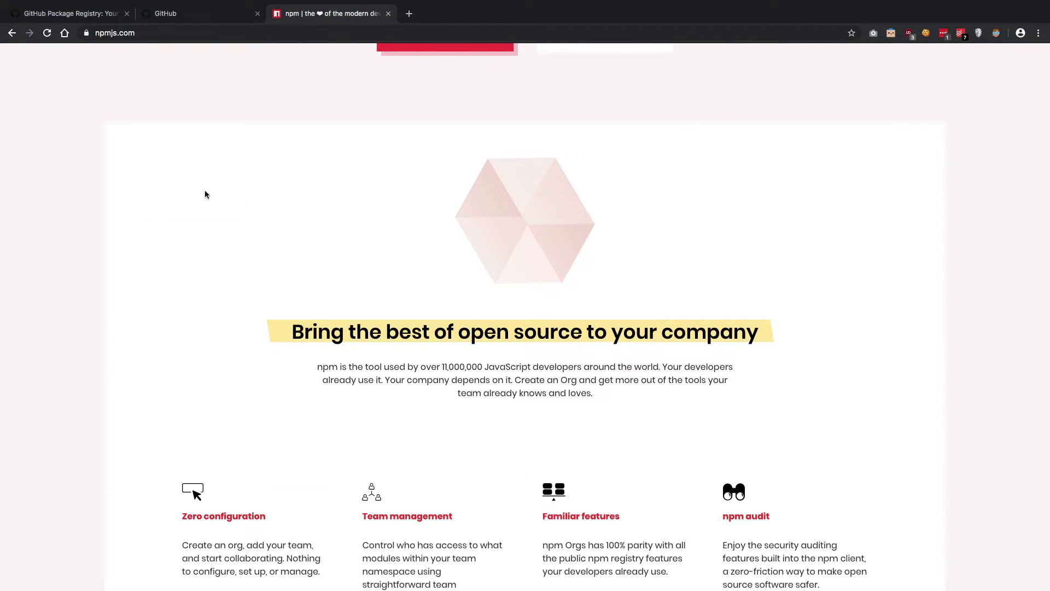
pyautogui.click(67, 13)
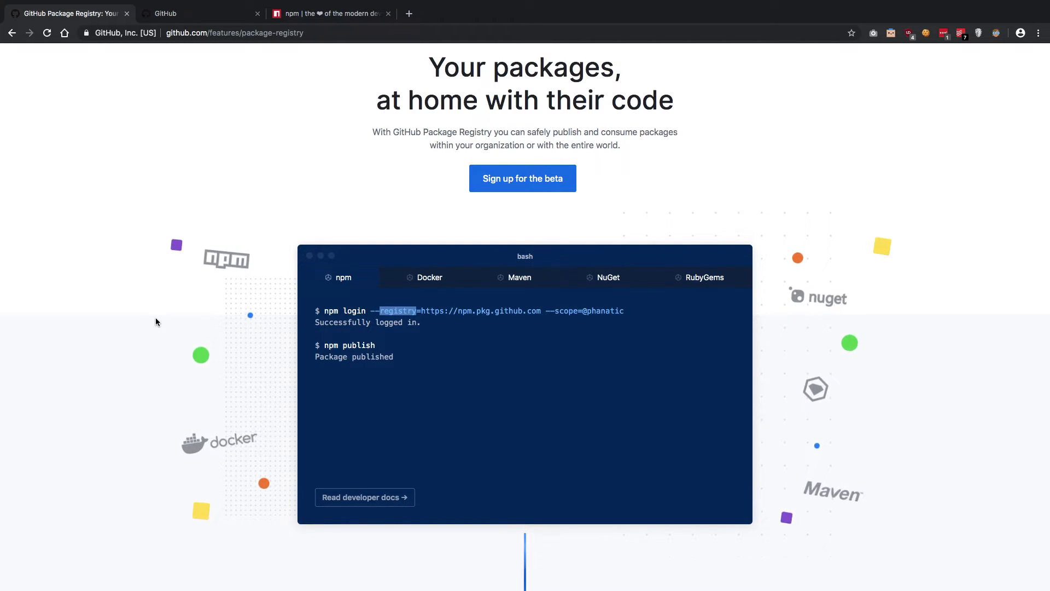
# Step: Search GitHub for 'javascript' from the header search box
pyautogui.scroll(-3)
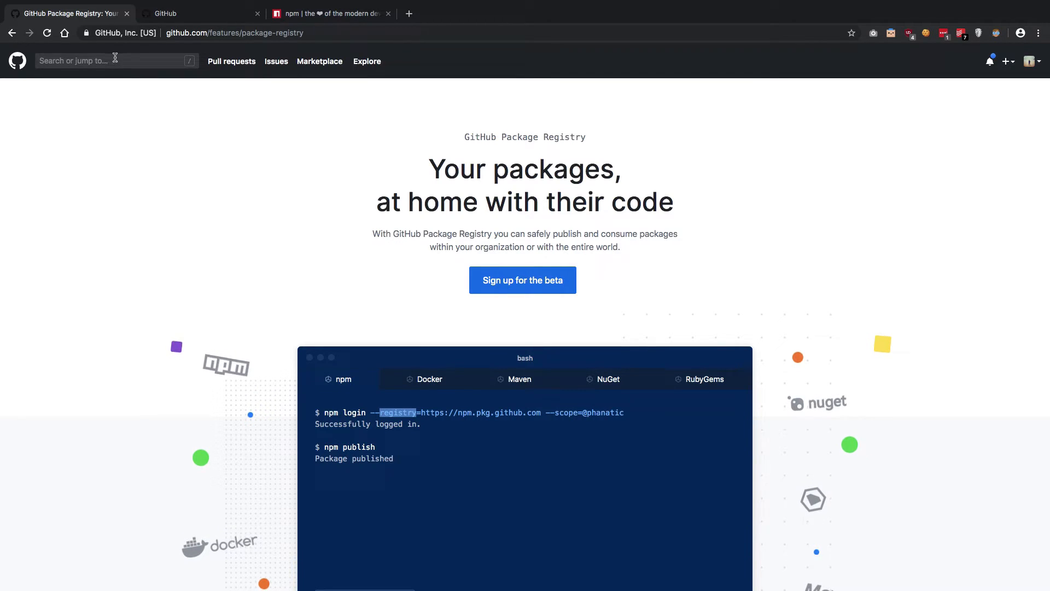
pyautogui.click(107, 60)
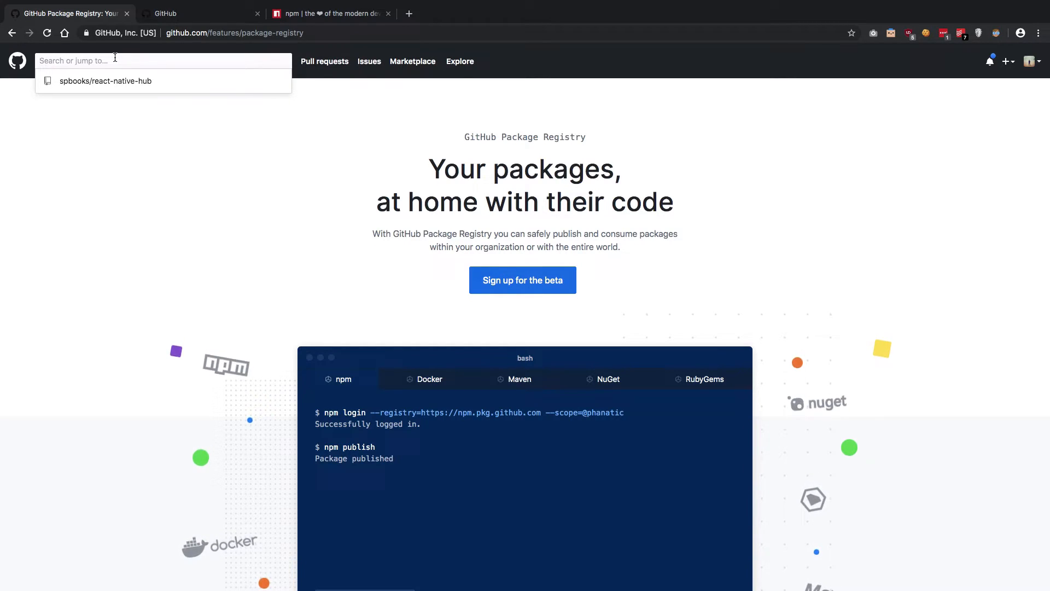
pyautogui.click(256, 269)
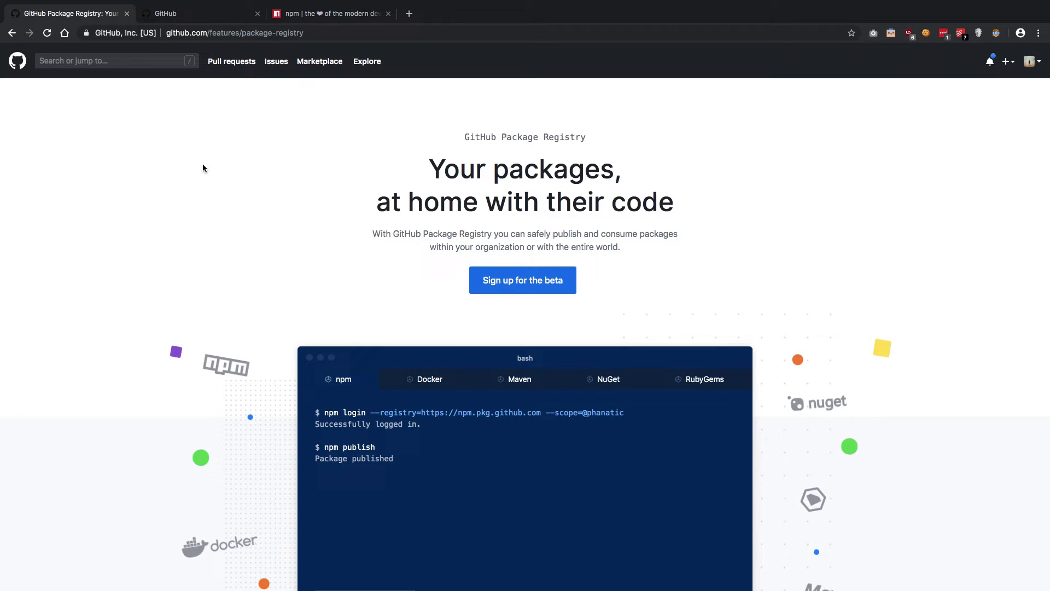
pyautogui.write('javascript')
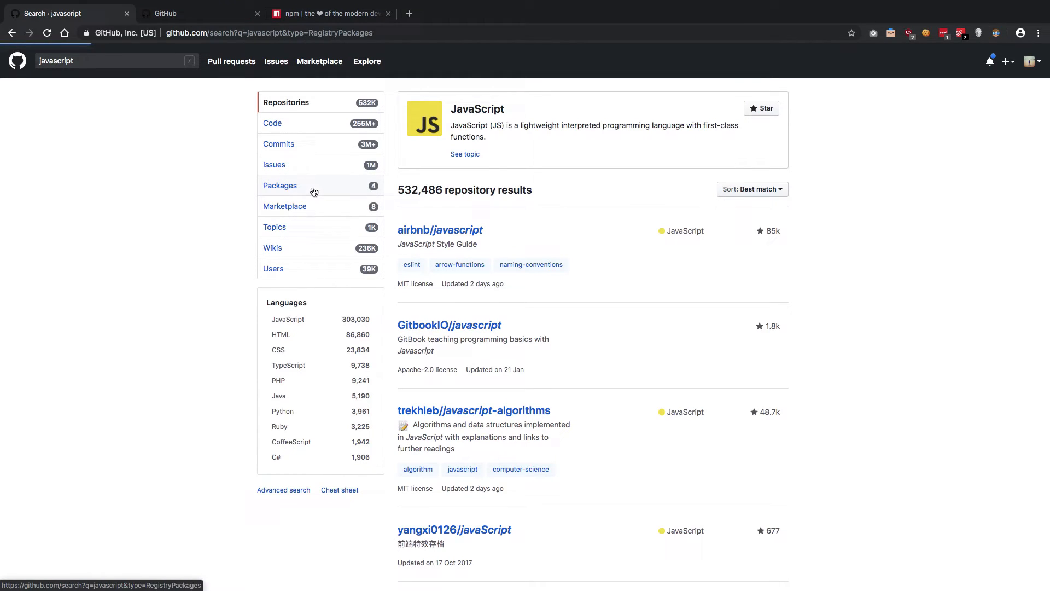
# Step: Filter results to Packages and open the logfmt2 package page, scrolling through it
pyautogui.click(280, 186)
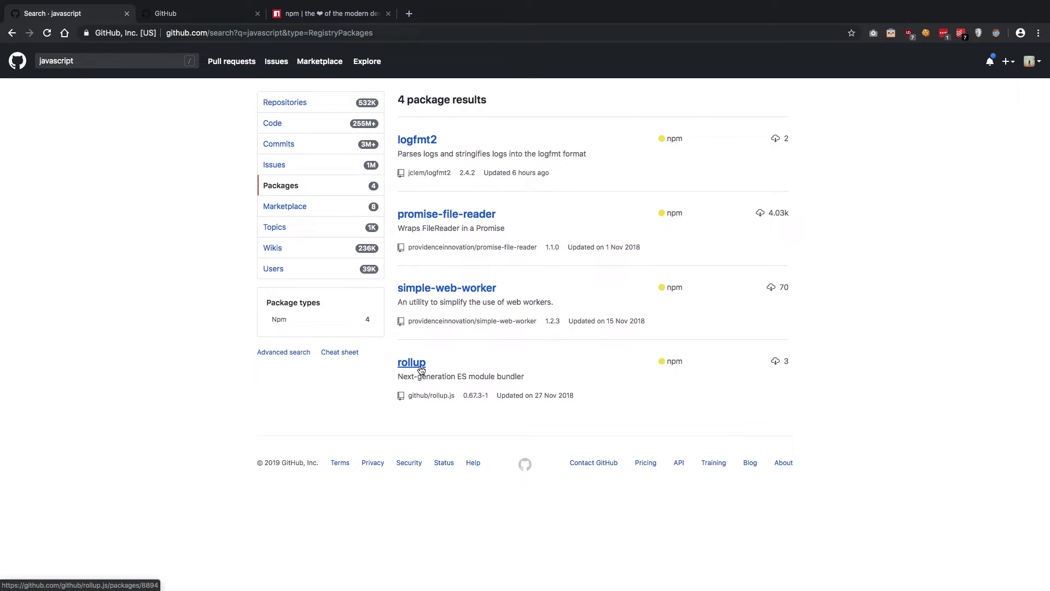
pyautogui.click(417, 139)
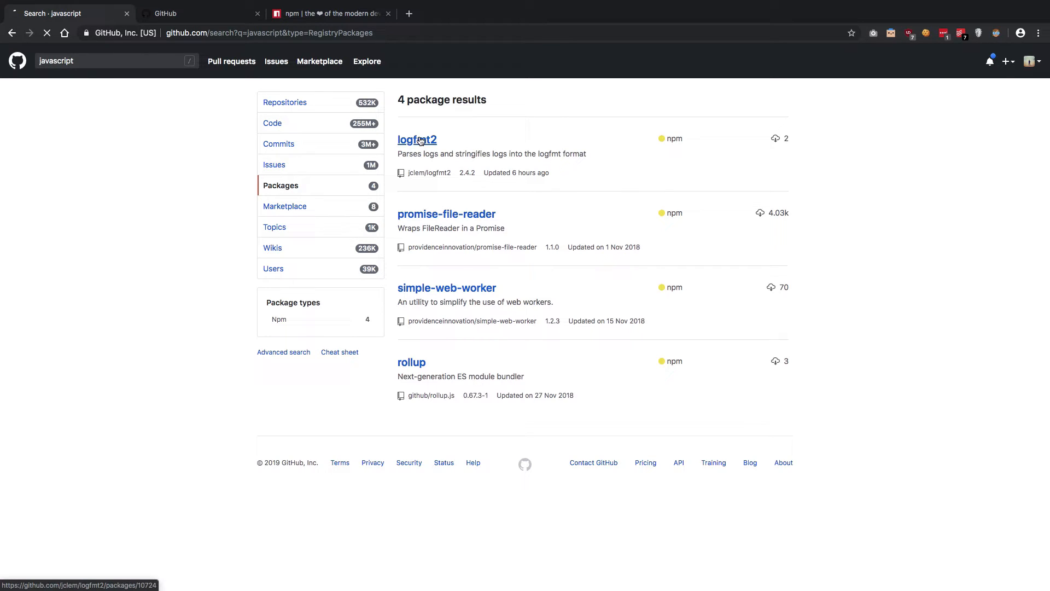
pyautogui.click(417, 139)
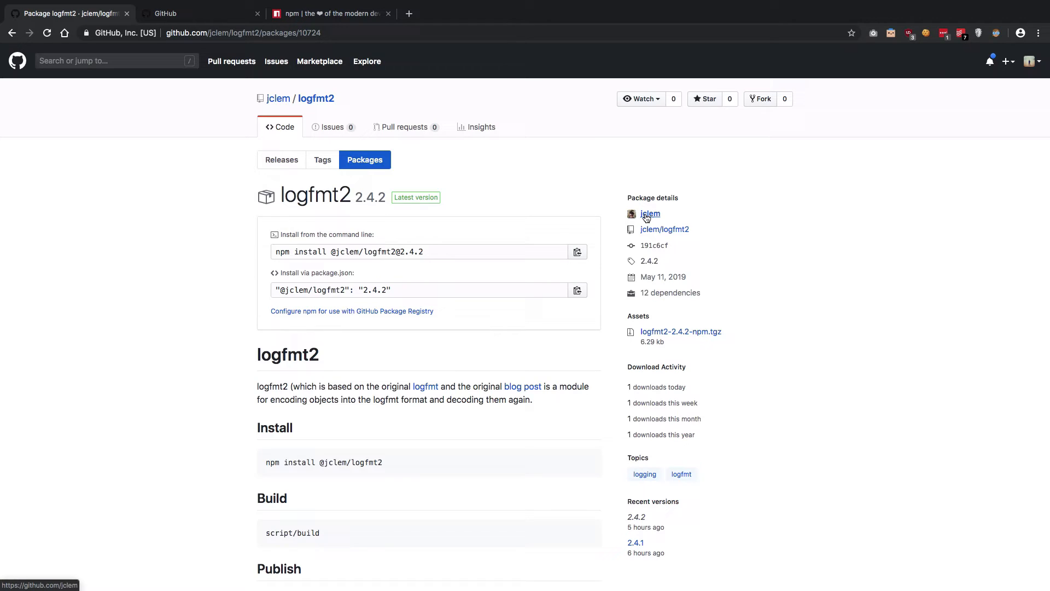
pyautogui.scroll(-3)
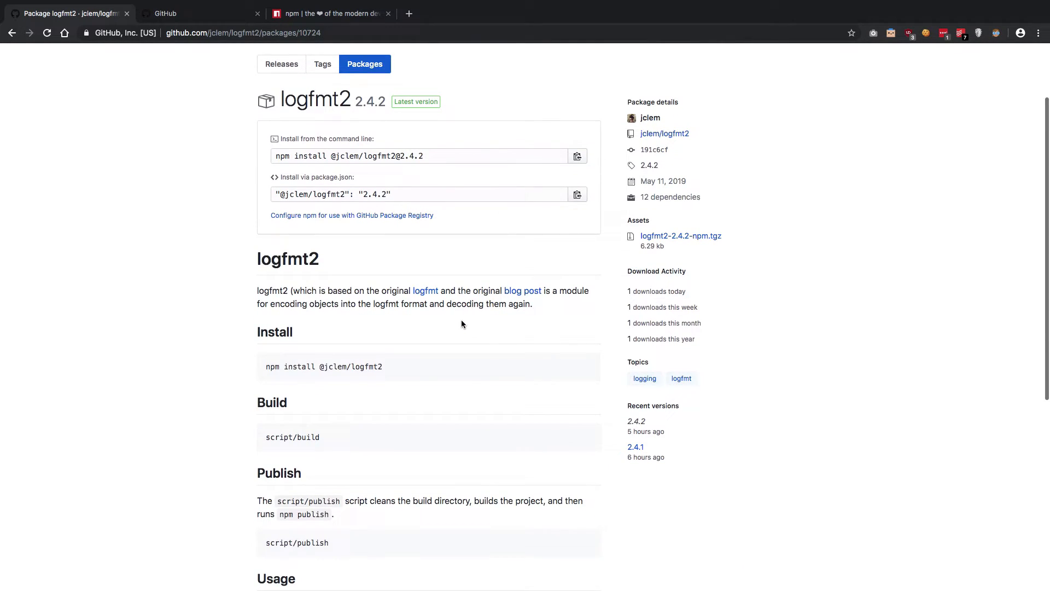
pyautogui.scroll(-3)
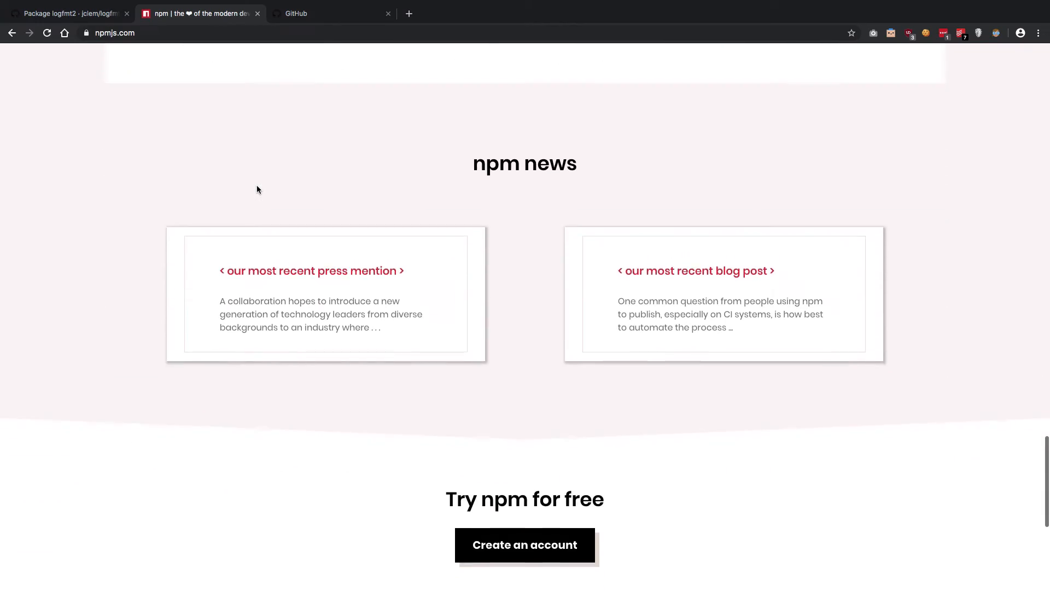
# Step: Search npmjs.com for 'express' and open the express package page
pyautogui.scroll(3)
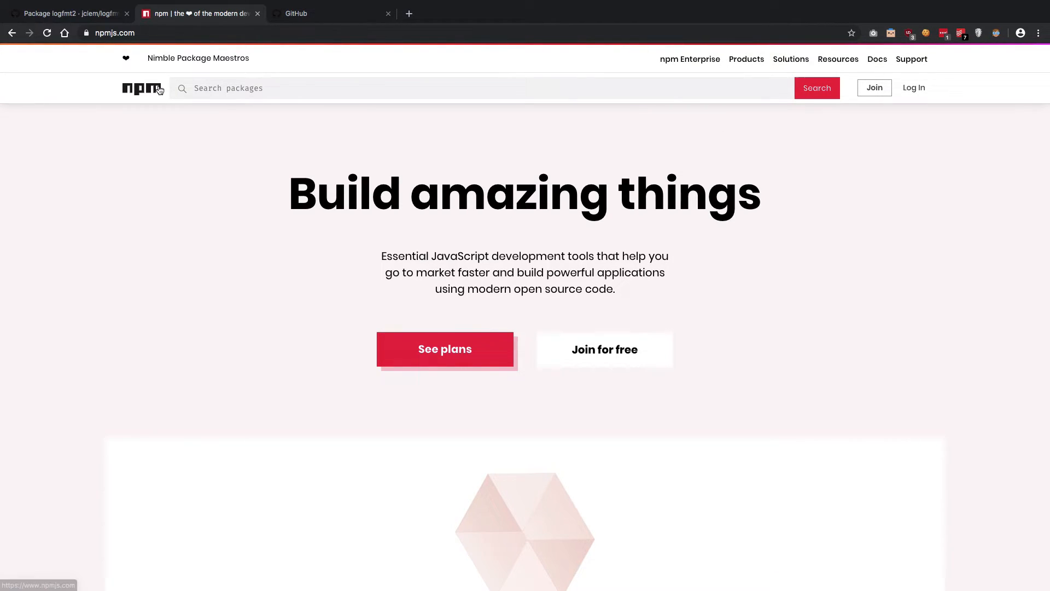
pyautogui.write('expe')
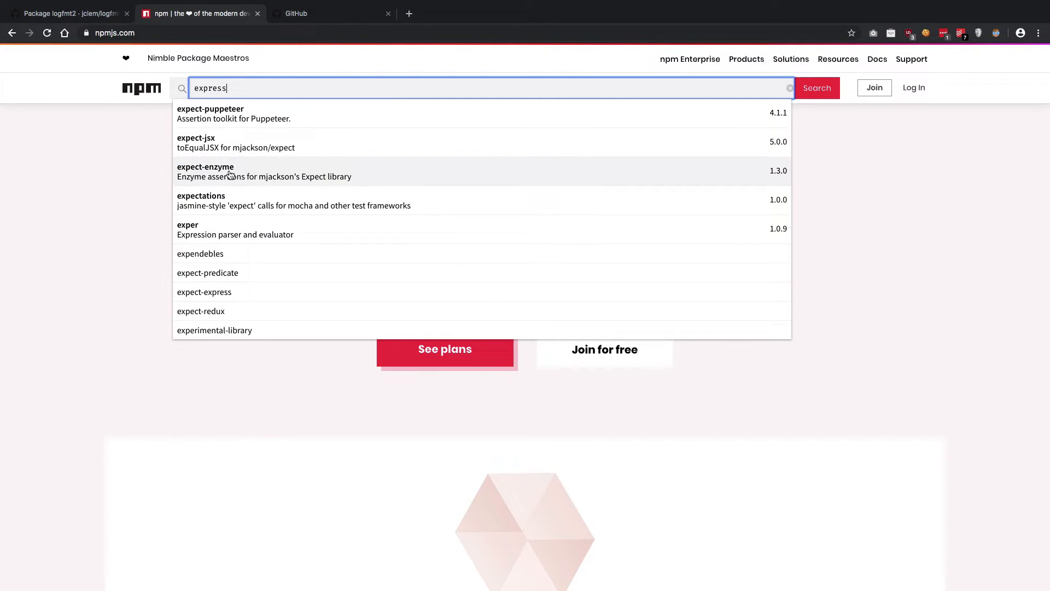
pyautogui.moveTo(223, 343)
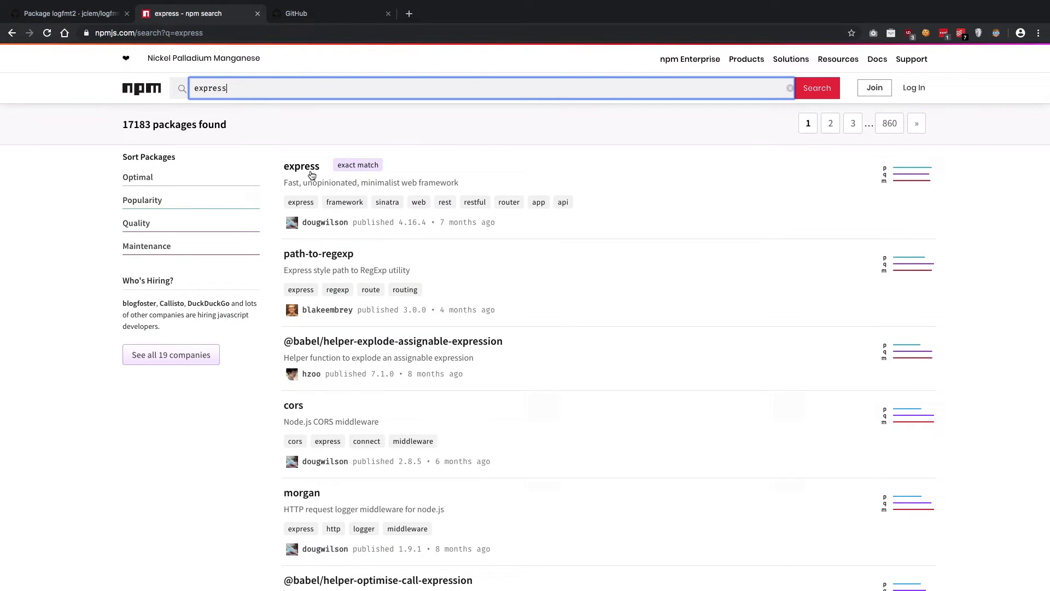
pyautogui.click(302, 165)
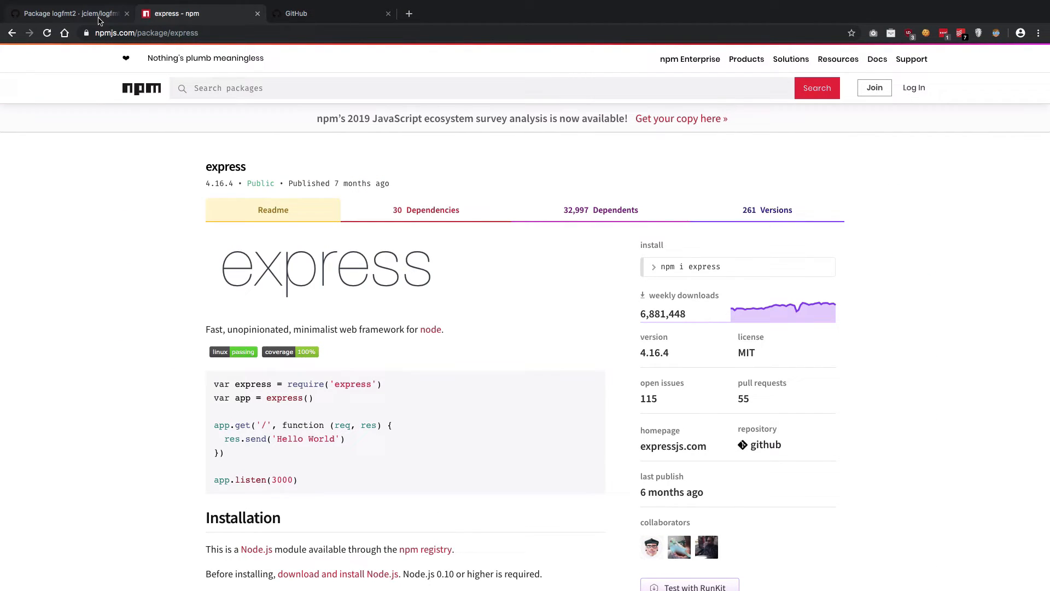
# Step: Compare the express page with GitHub's logfmt2 page, ending back on logfmt2
pyautogui.click(67, 13)
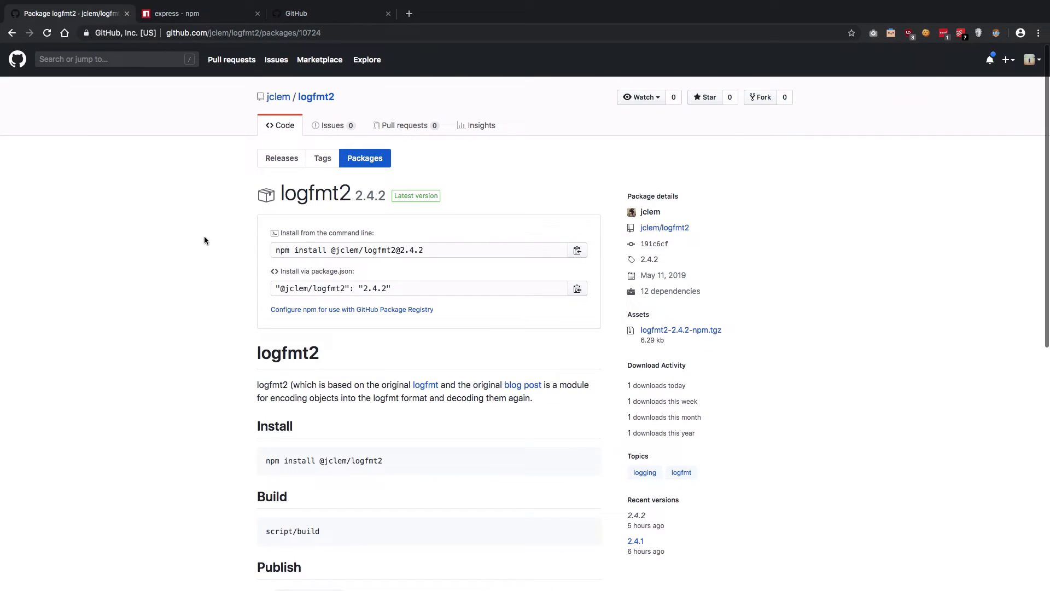
pyautogui.click(197, 13)
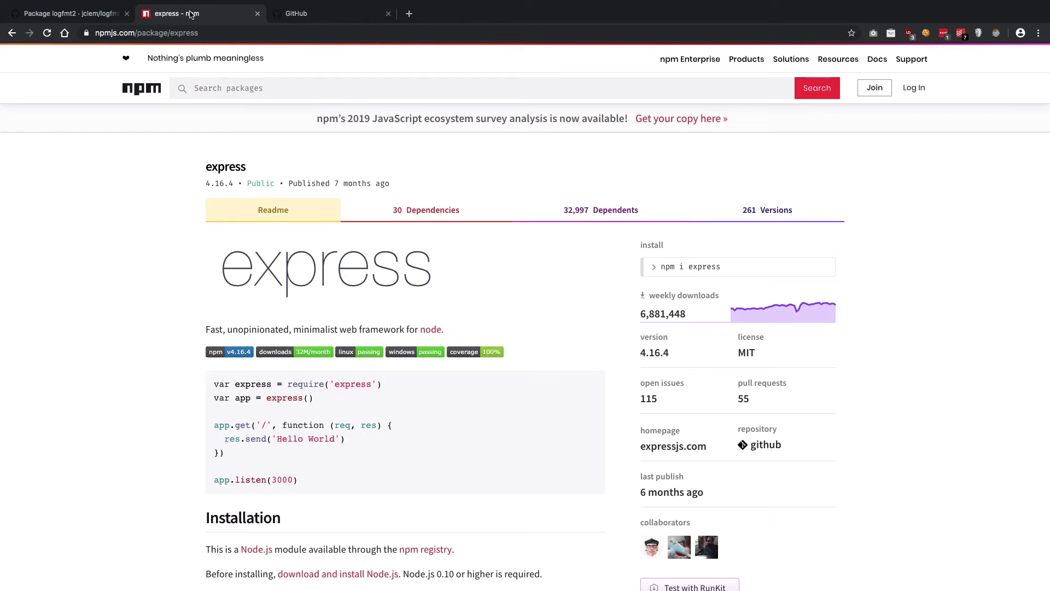
pyautogui.scroll(-3)
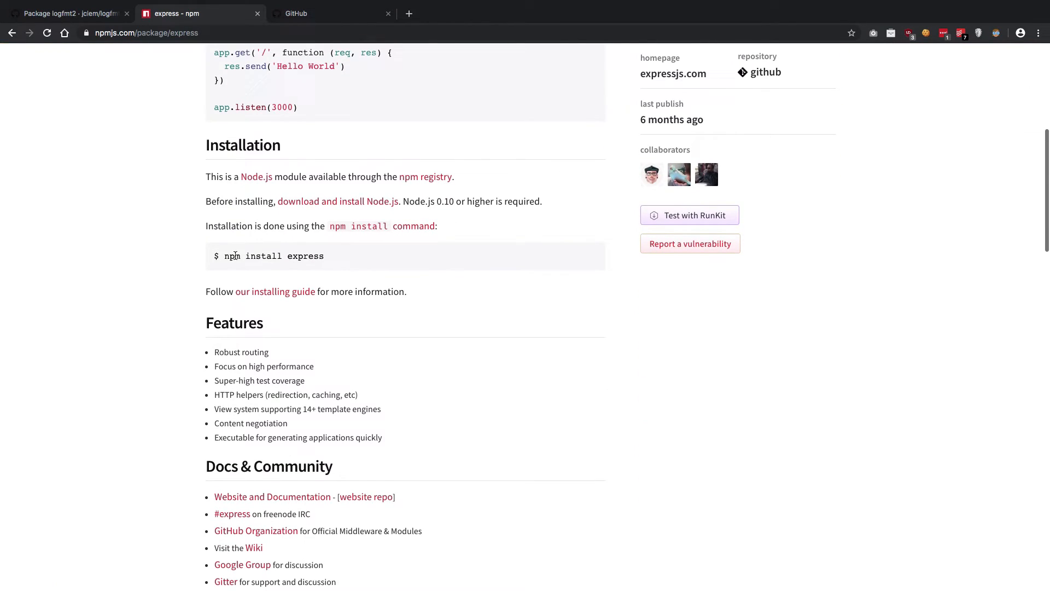
pyautogui.scroll(-3)
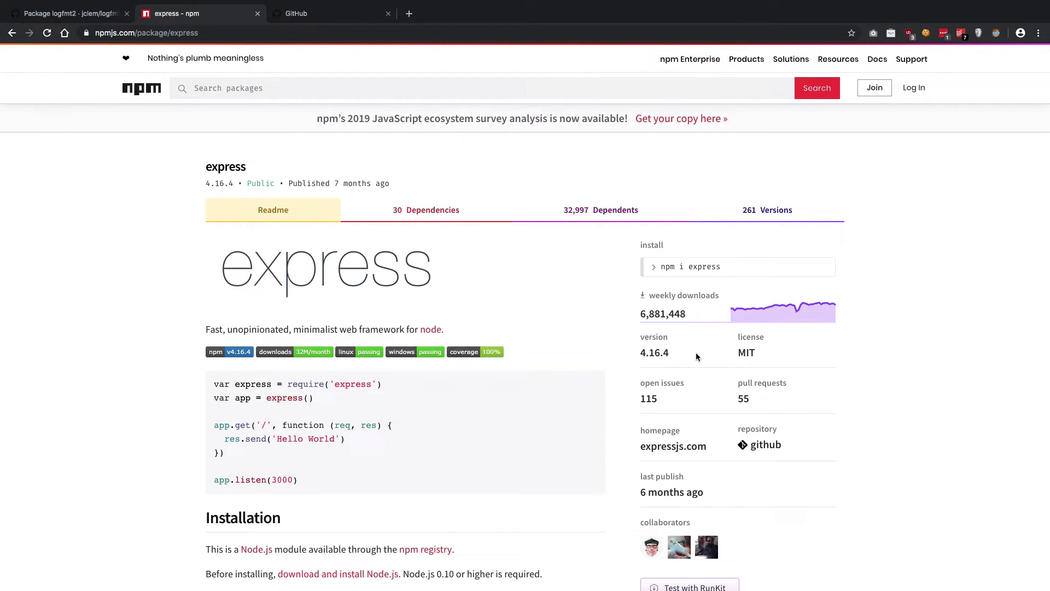
pyautogui.scroll(-3)
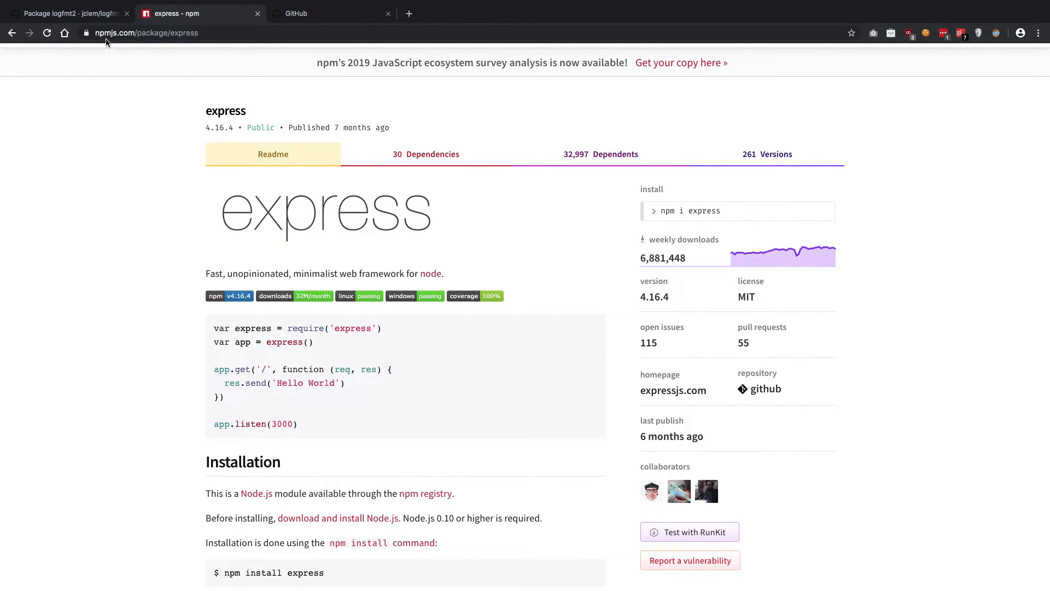
pyautogui.click(67, 13)
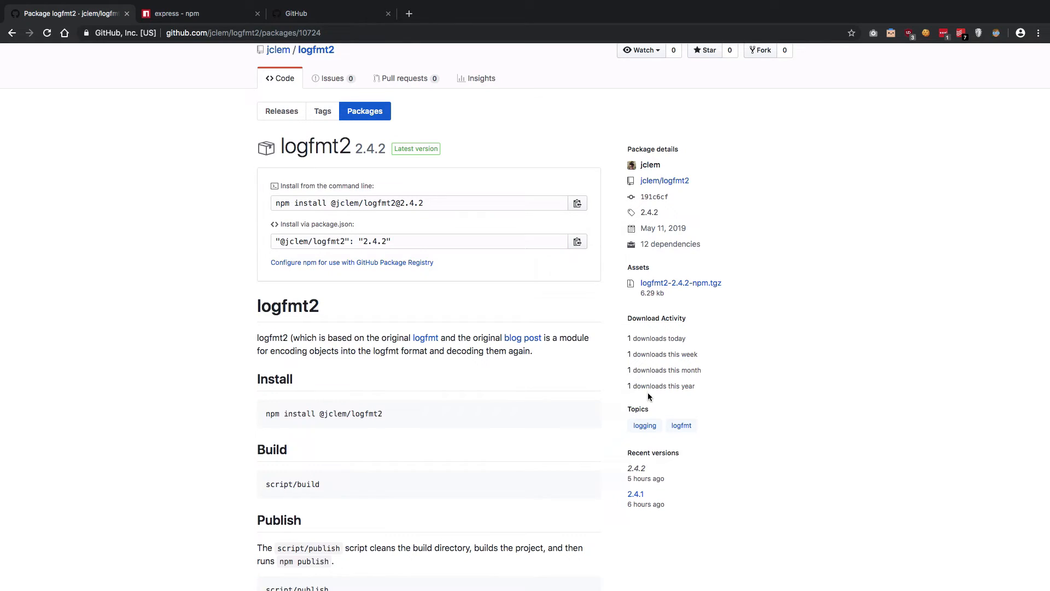
# Step: Review the logfmt2 package page, visit its repository, and return to the package page
pyautogui.scroll(-3)
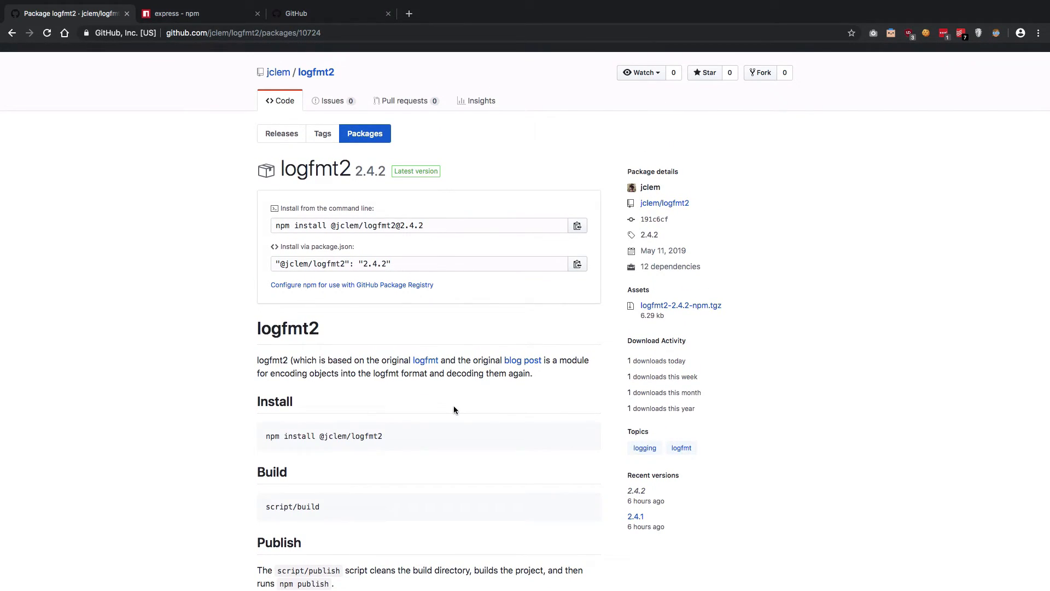
pyautogui.scroll(-3)
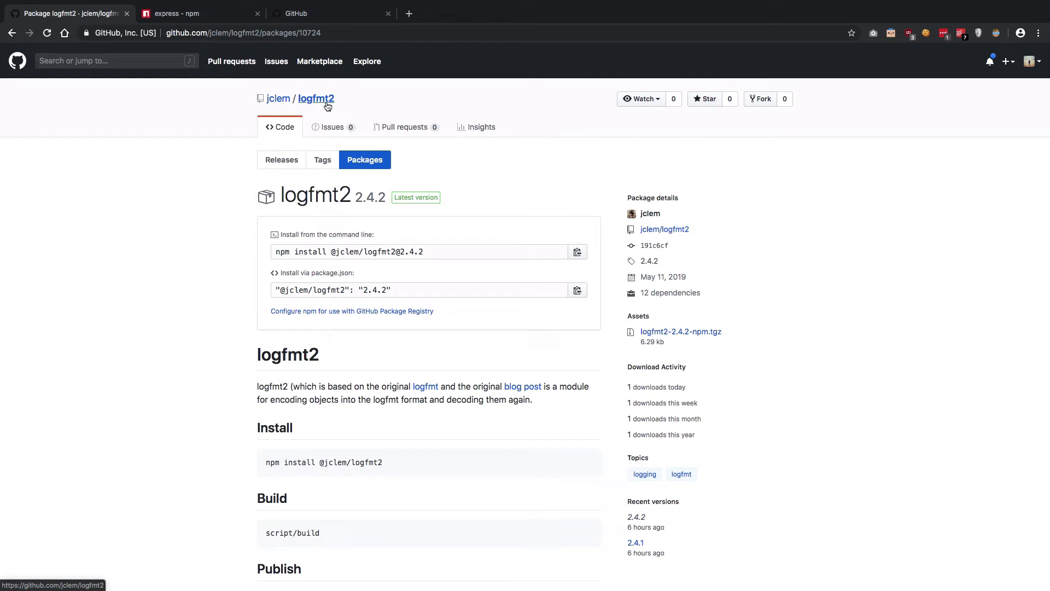
pyautogui.click(315, 98)
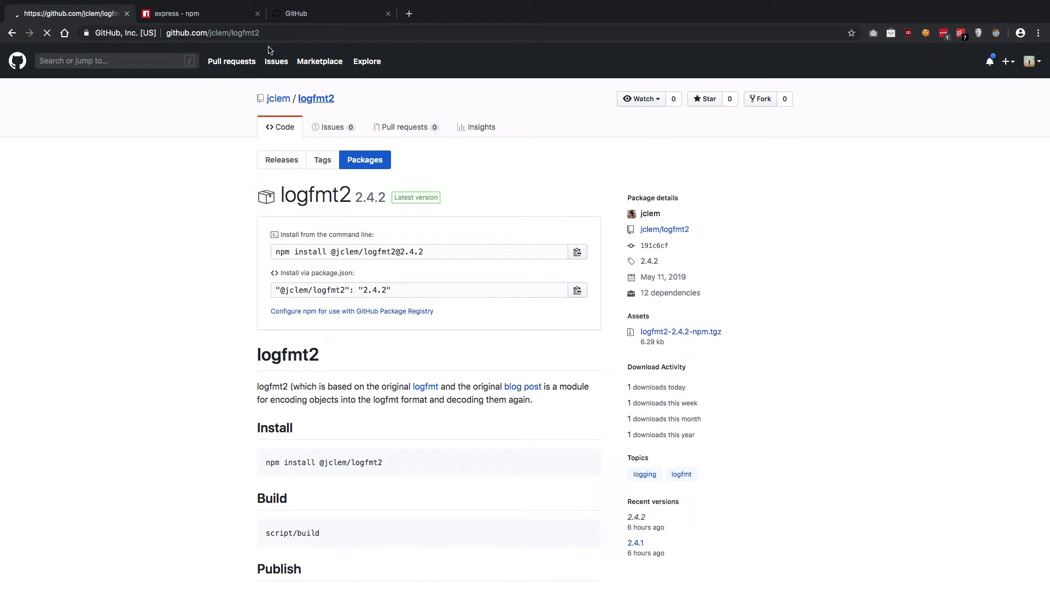
pyautogui.click(279, 127)
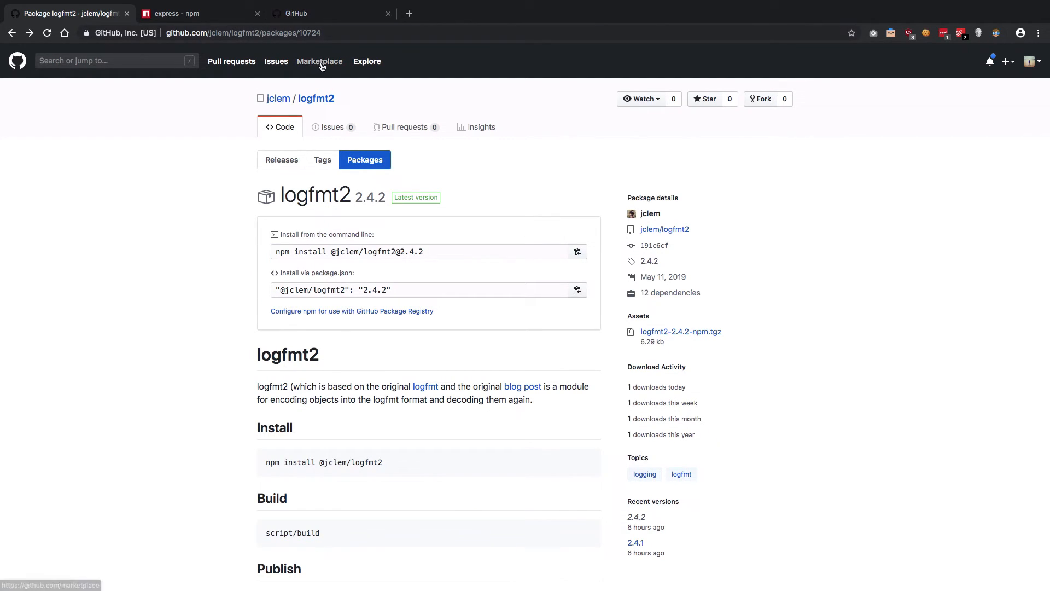
# Step: Highlight the logfmt2 npm install command, then switch to the express page on npm
pyautogui.scroll(-3)
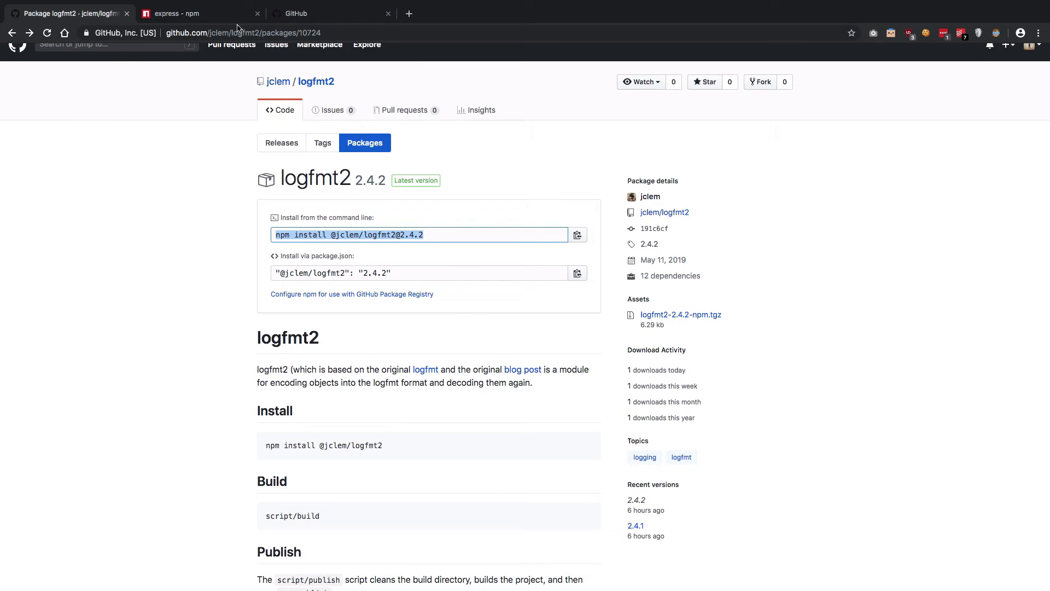
pyautogui.click(195, 13)
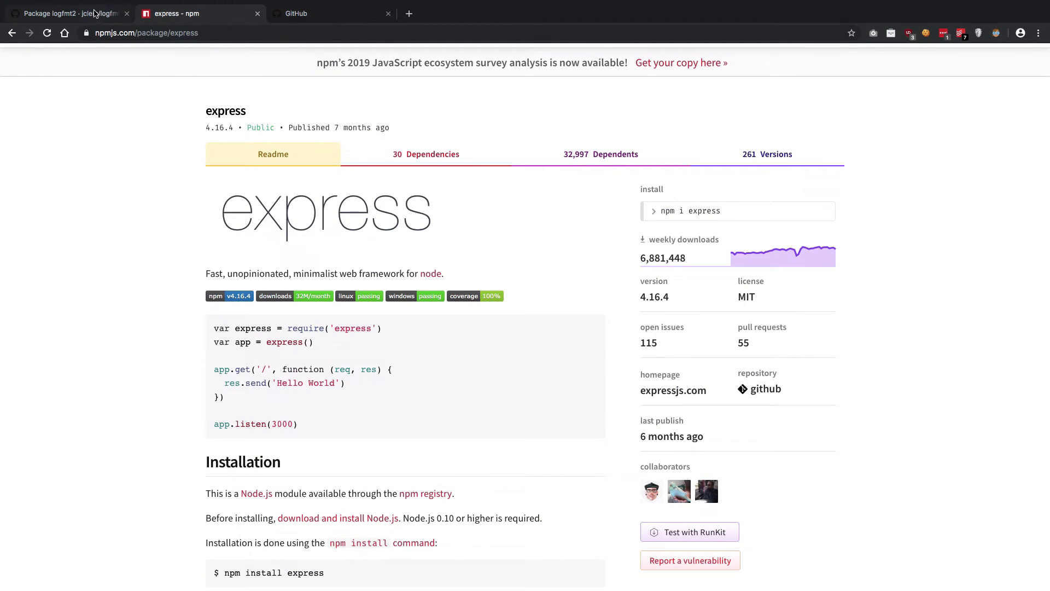
# Step: Return to the GitHub Package Registry feature page with its beta signup
pyautogui.click(66, 14)
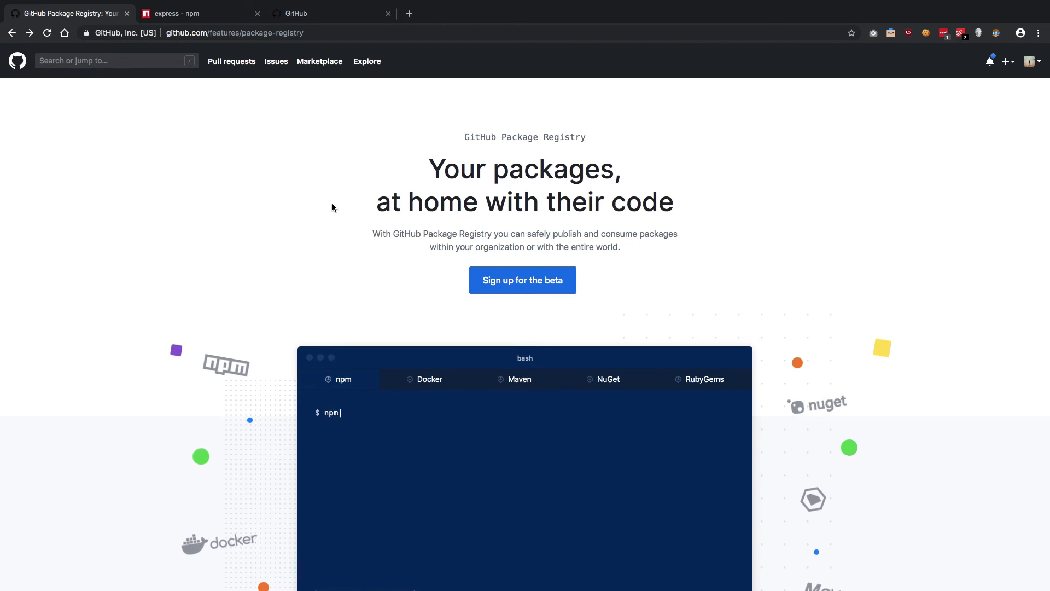
pyautogui.scroll(-3)
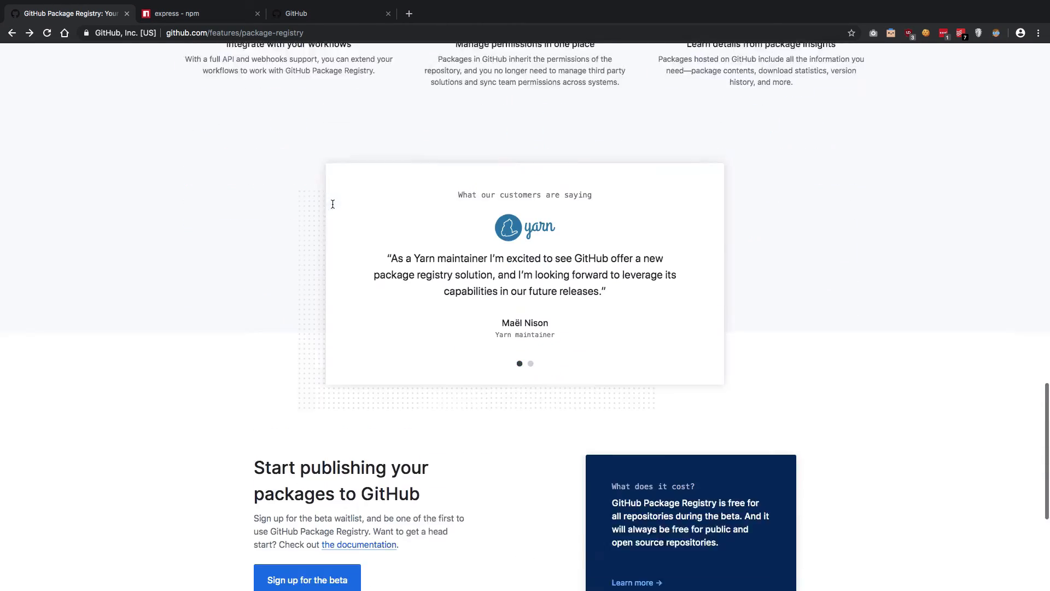
pyautogui.scroll(3)
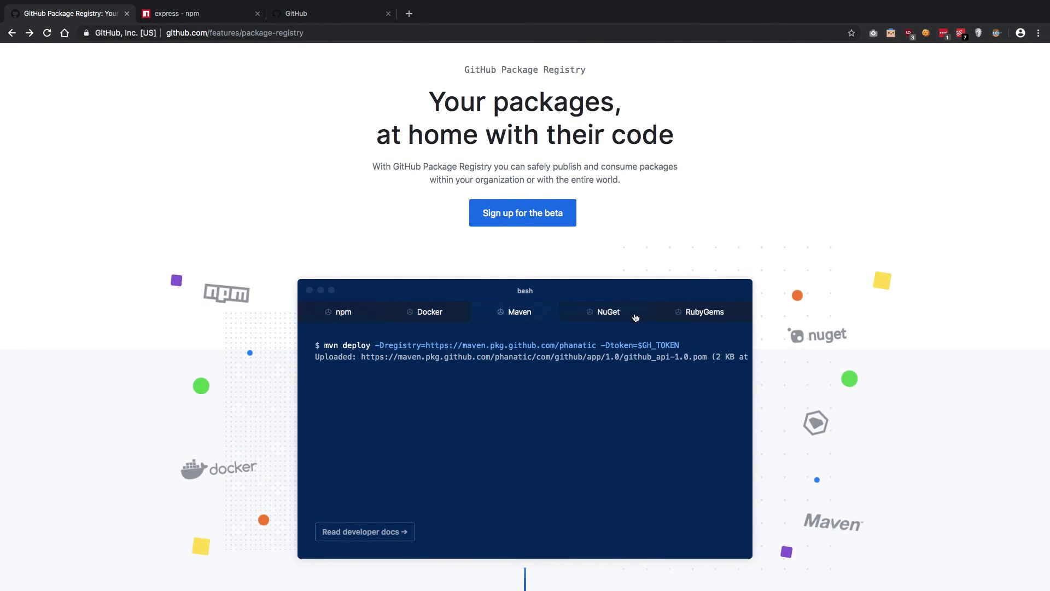
pyautogui.click(702, 311)
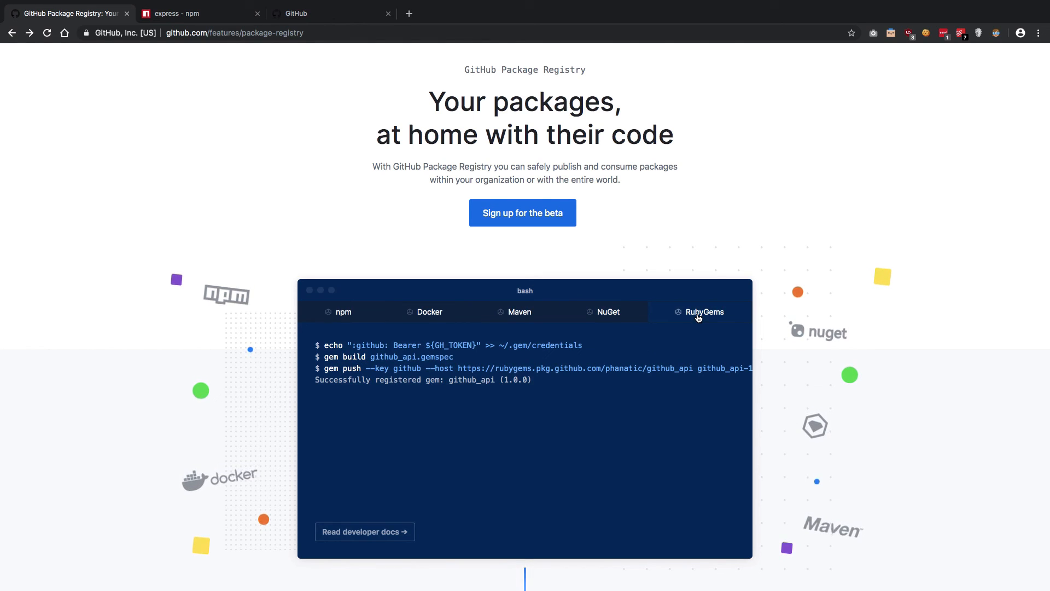
pyautogui.click(342, 311)
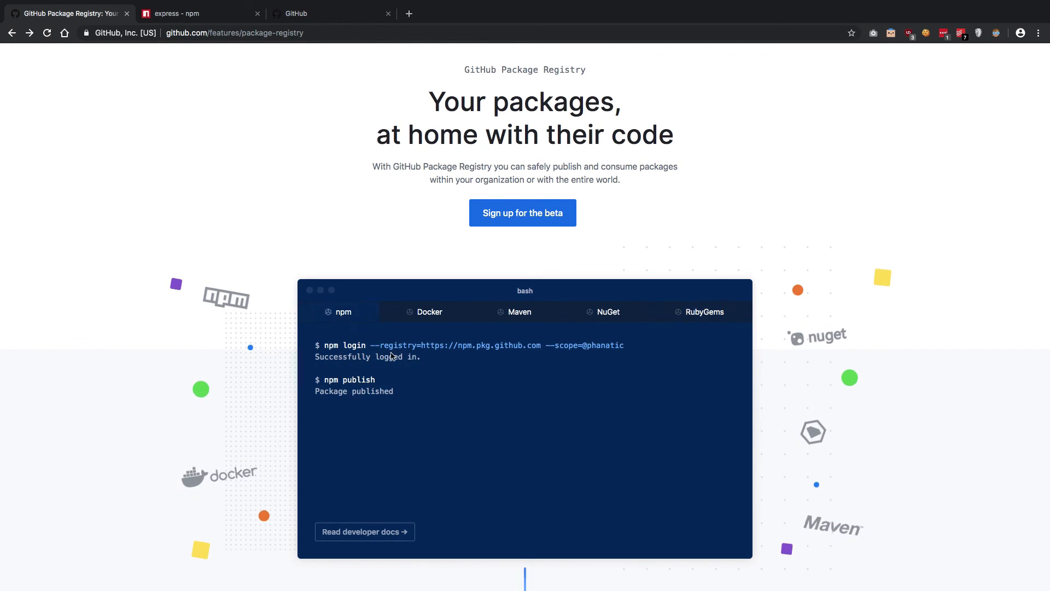